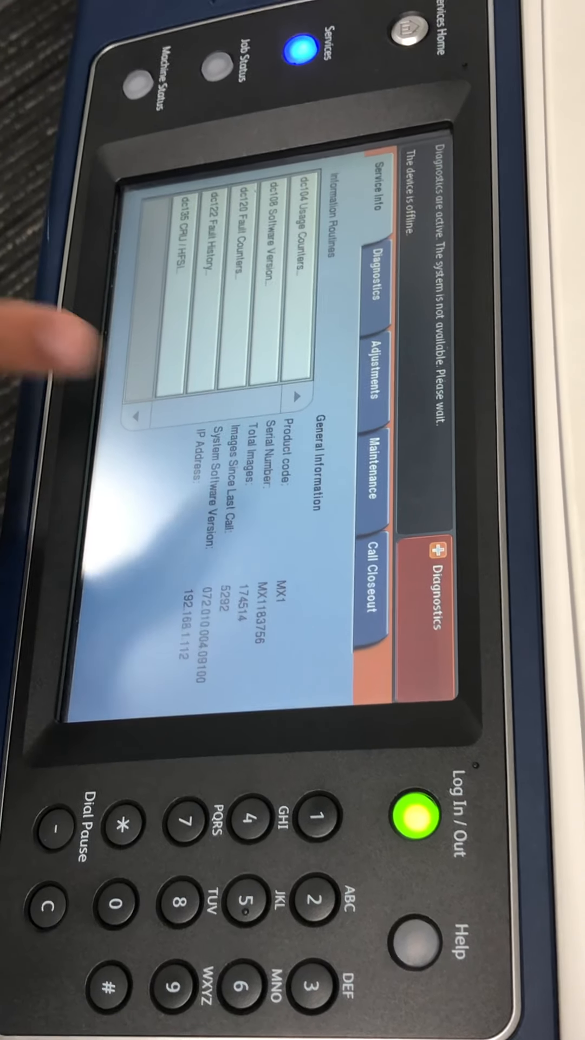
# Step: Open the dc301 NVM Initialization routine from the Adjustments routine list
pyautogui.click(371, 369)
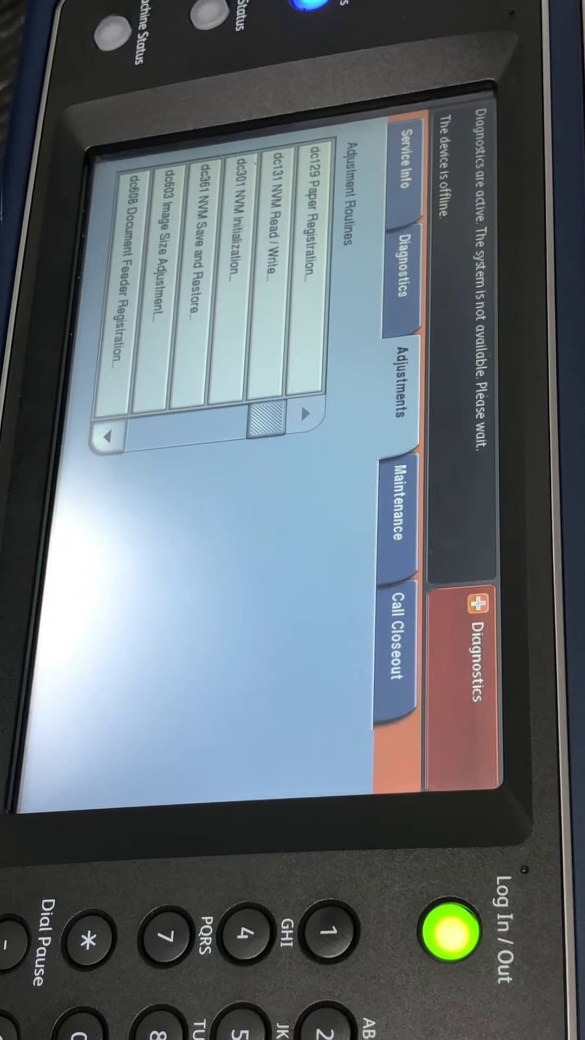
pyautogui.click(266, 259)
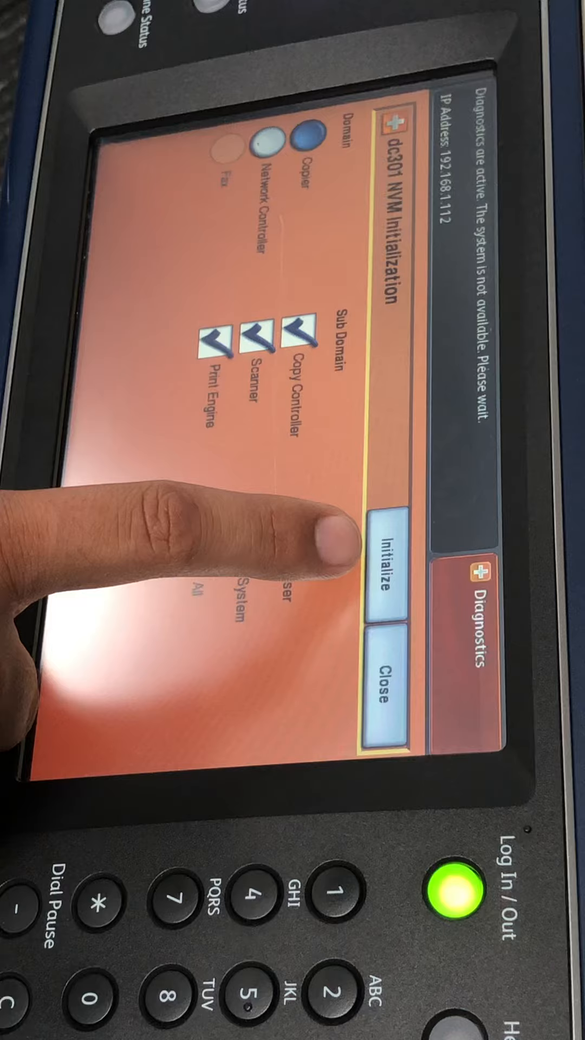
# Step: Initialize NVM for the checked Copy Controller, Scanner and Print Engine subdomains
pyautogui.click(199, 564)
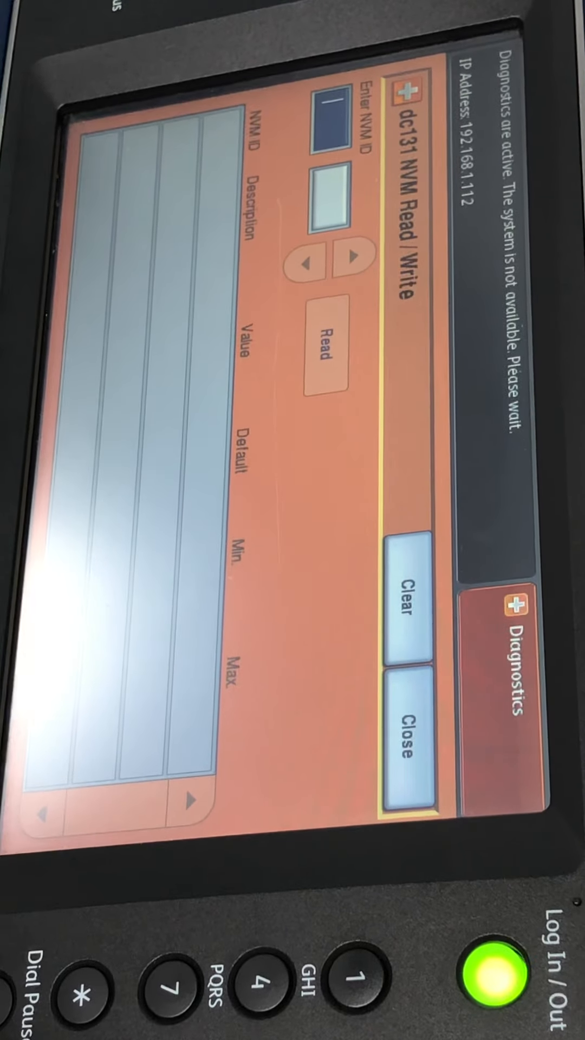
# Step: Read NVM 616-014 (value 4), write 2 to it, and close the routine
pyautogui.write('616')
pyautogui.click(331, 198)
pyautogui.write('014')
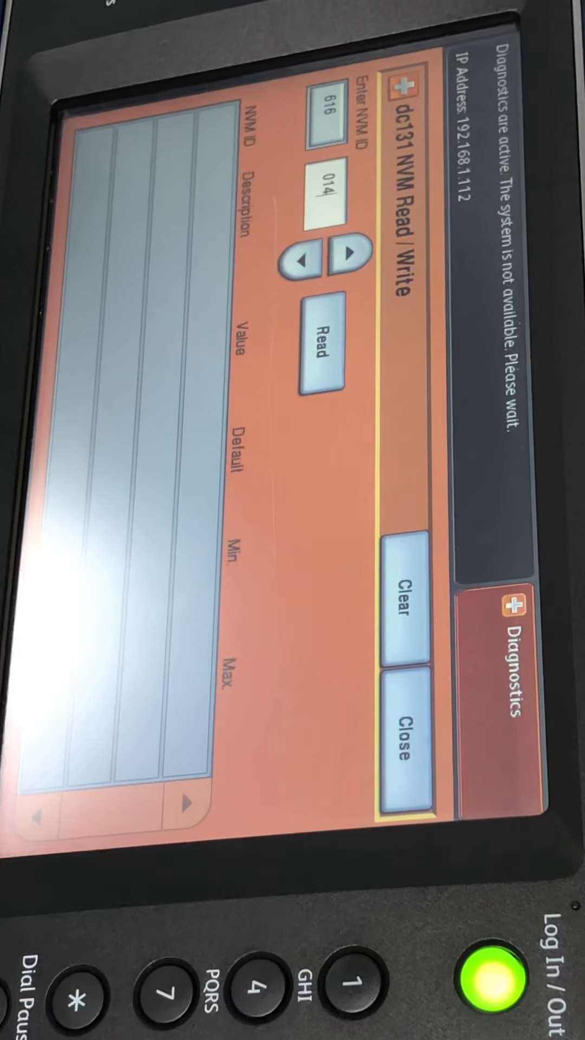
pyautogui.click(322, 352)
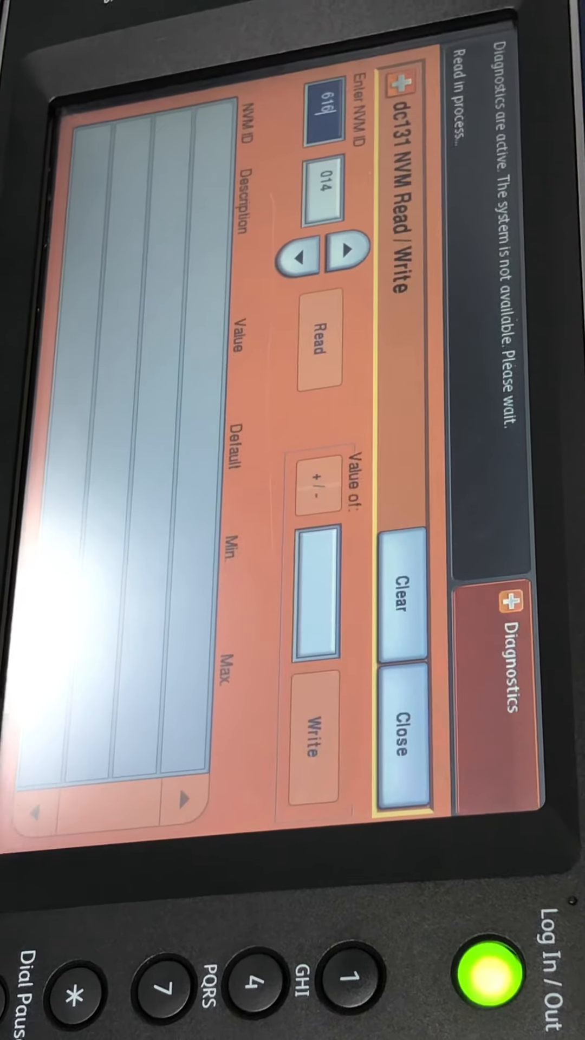
pyautogui.click(319, 348)
pyautogui.write('2')
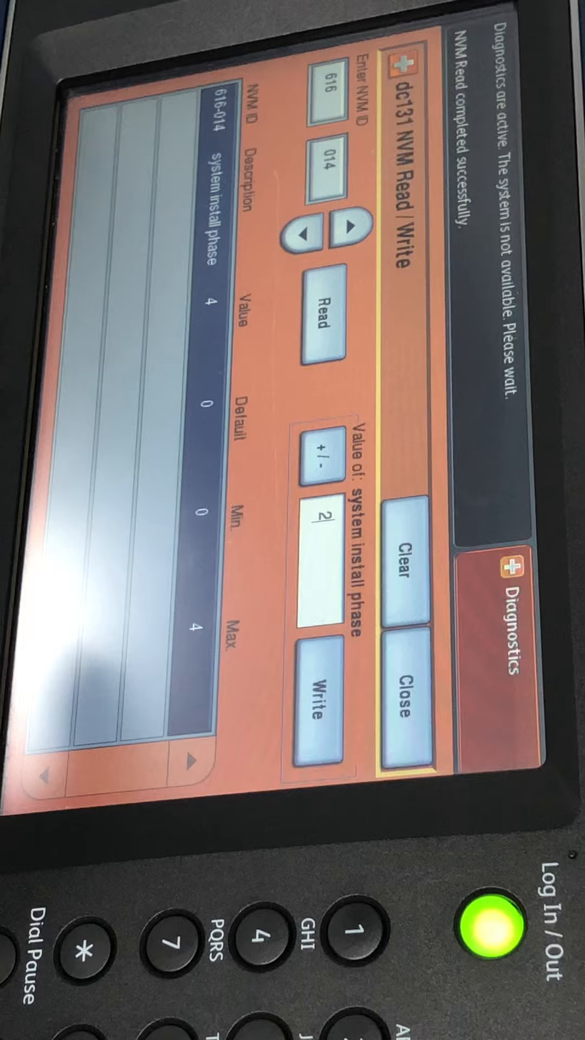
pyautogui.click(316, 712)
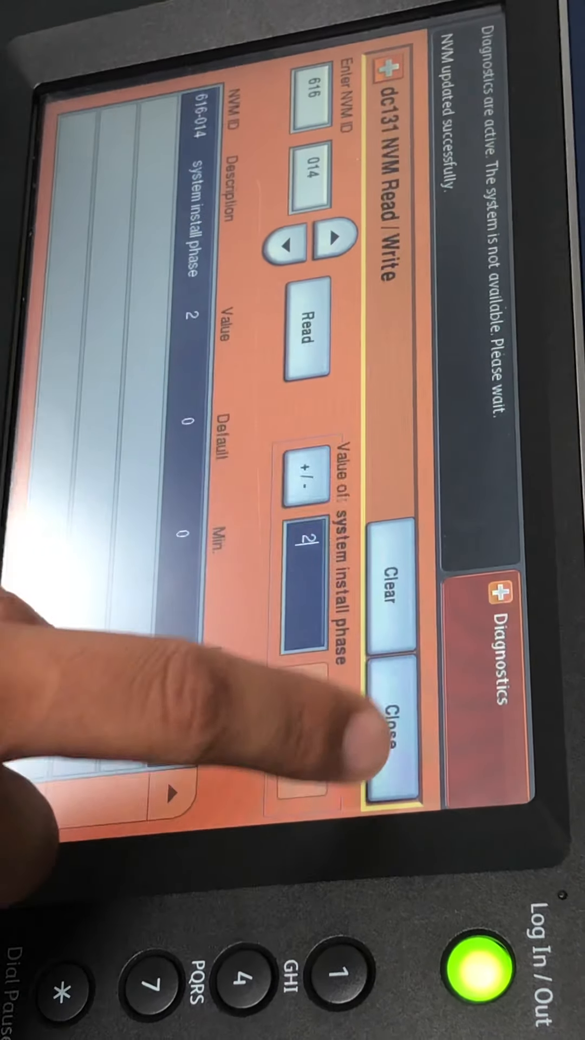
pyautogui.click(391, 723)
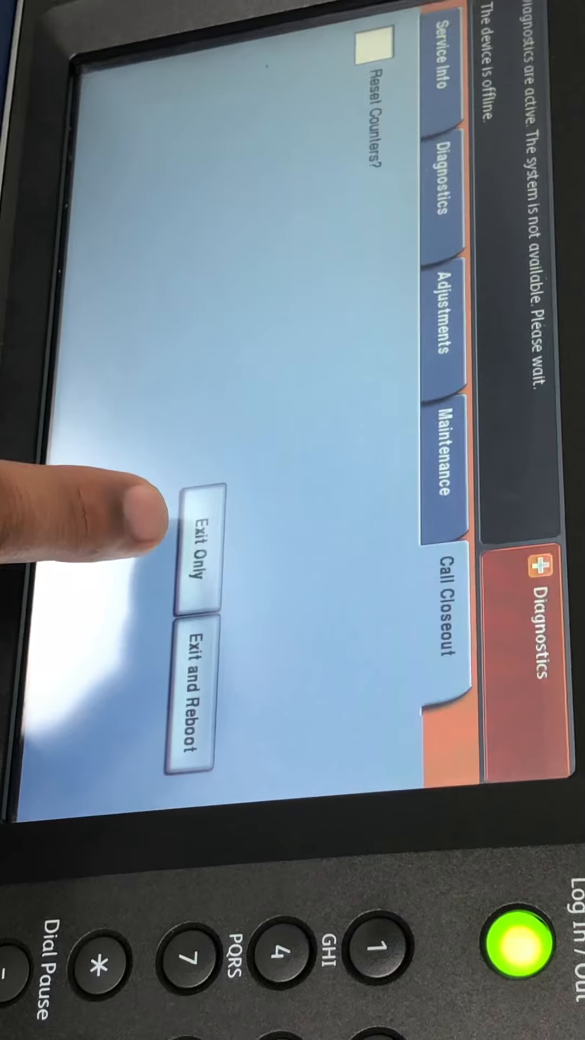
# Step: Choose Exit Only in Call Closeout to leave diagnostics without rebooting
pyautogui.click(199, 564)
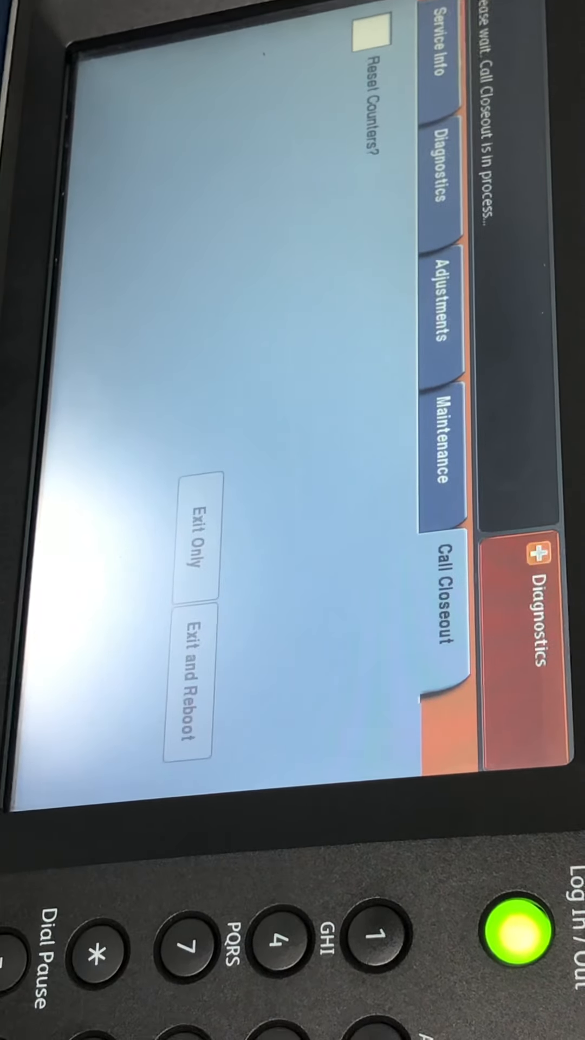